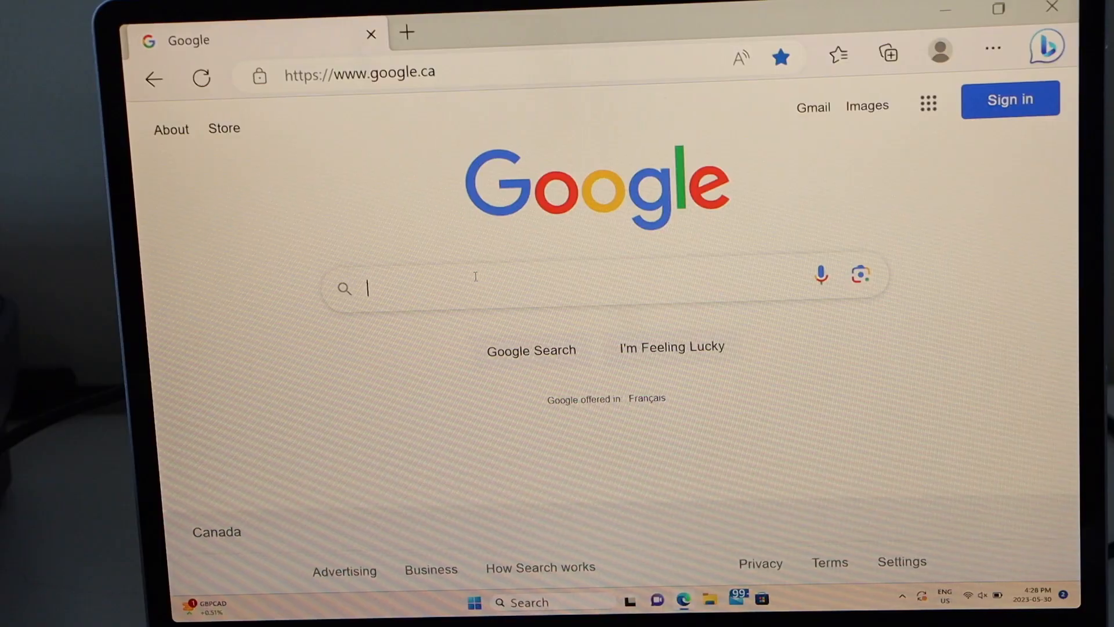
Search Google for "hp scanjet g4010 driver windows 10".
text(hp scanjet g4010)
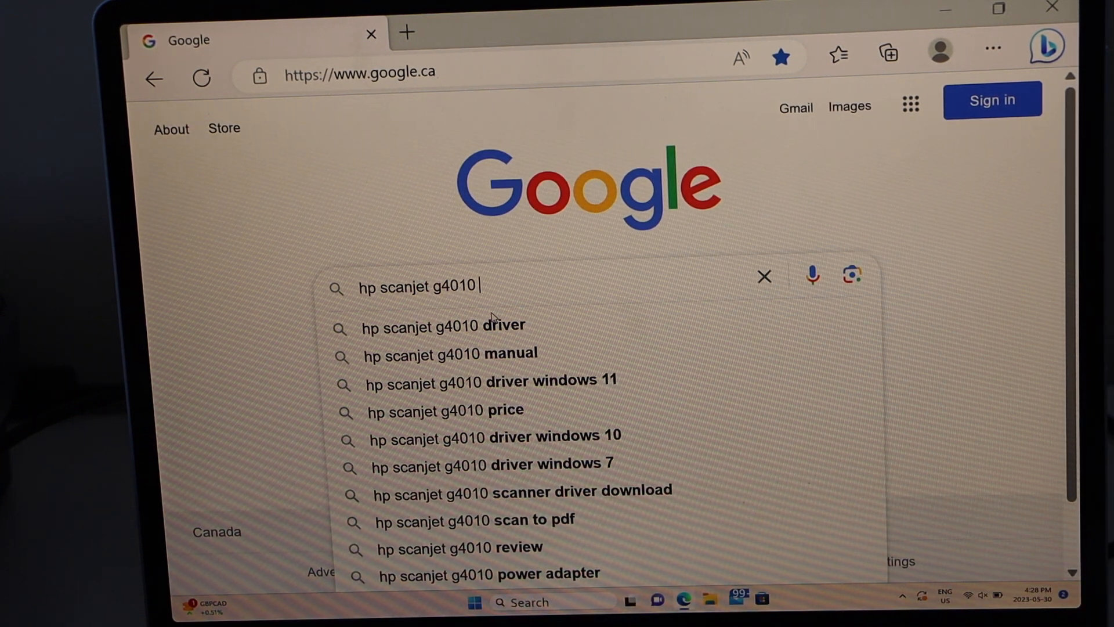
text(driver windows)
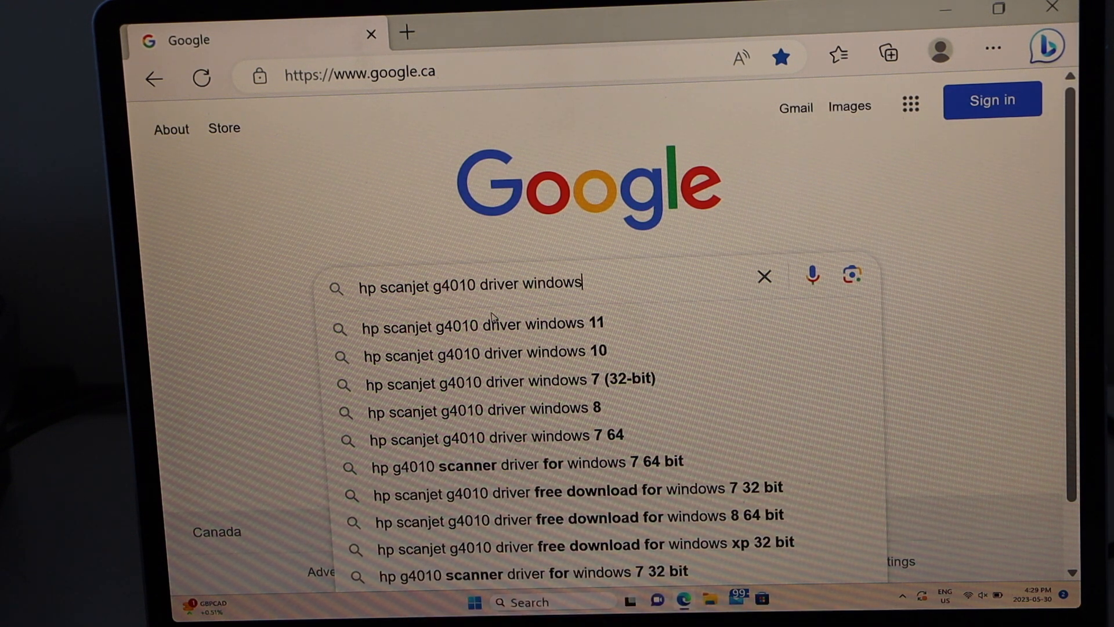
text(" ")
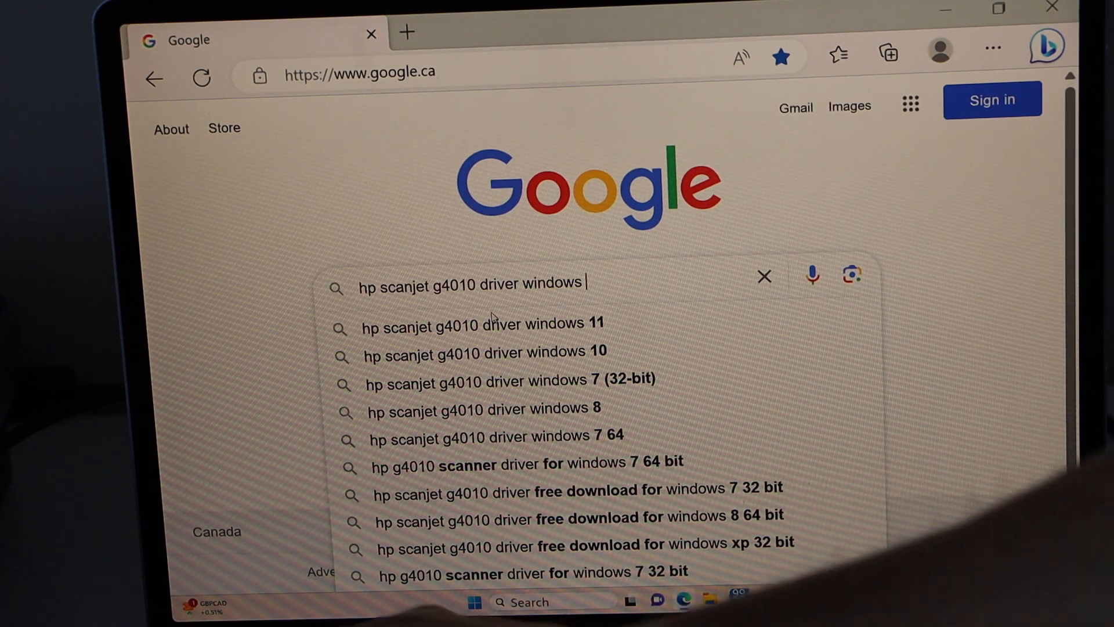
text(10)
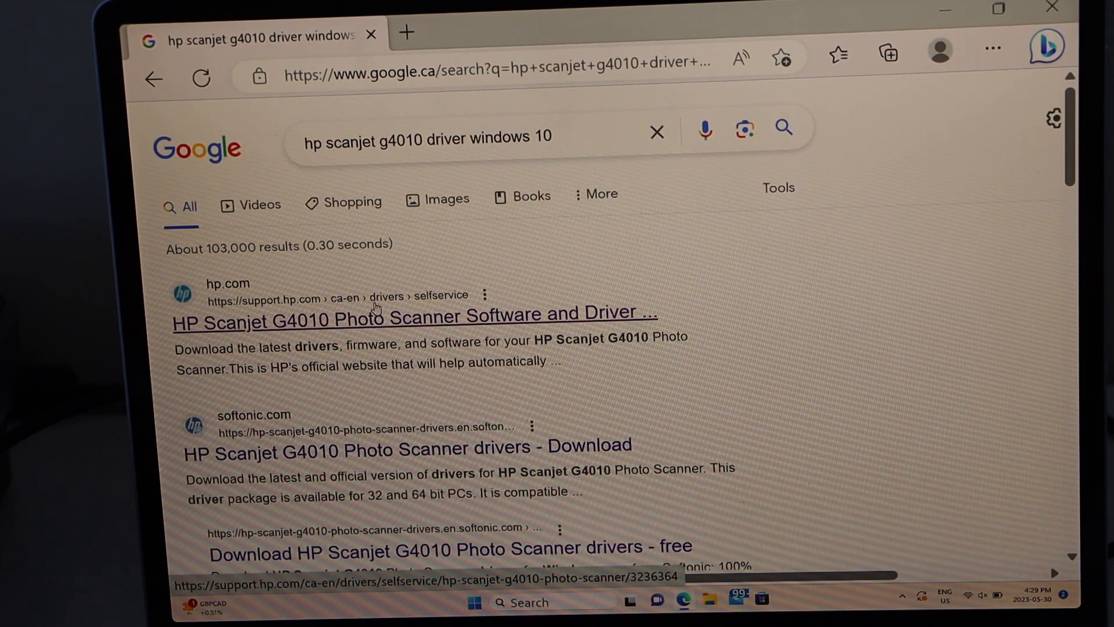
Open HP's official G4010 driver support page and dismiss the Windows 11 notice.
click(415, 320)
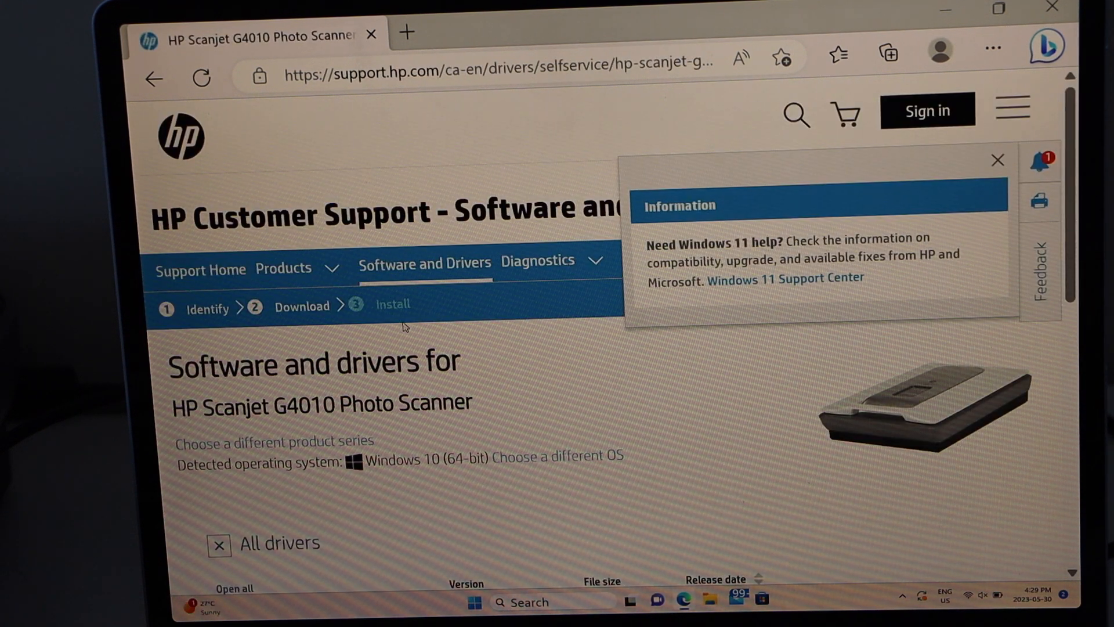
click(997, 160)
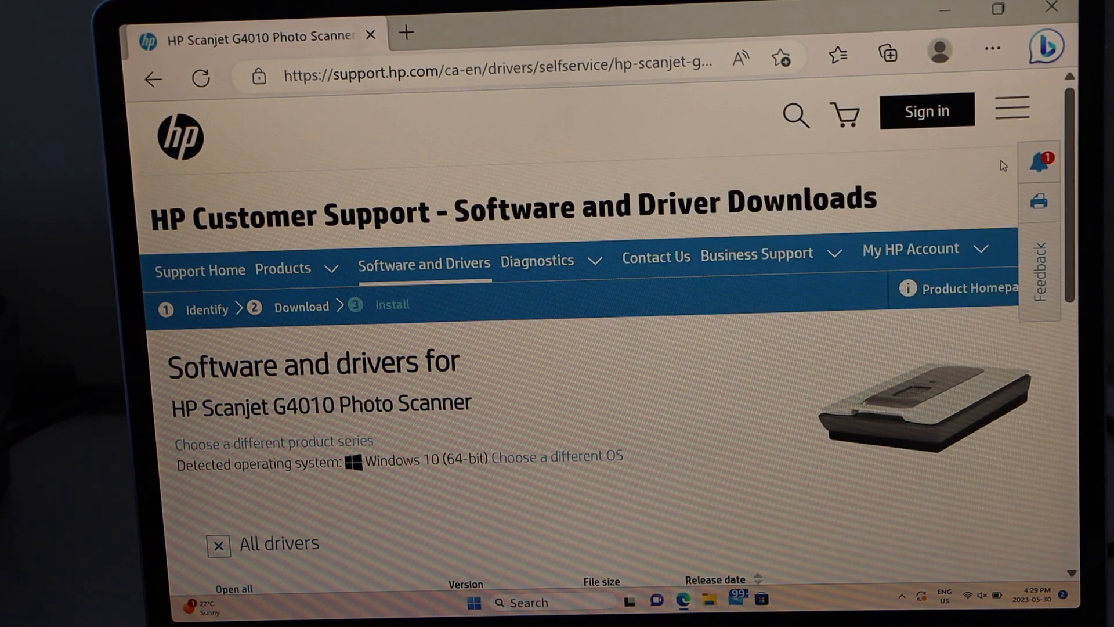
scroll(down, 3)
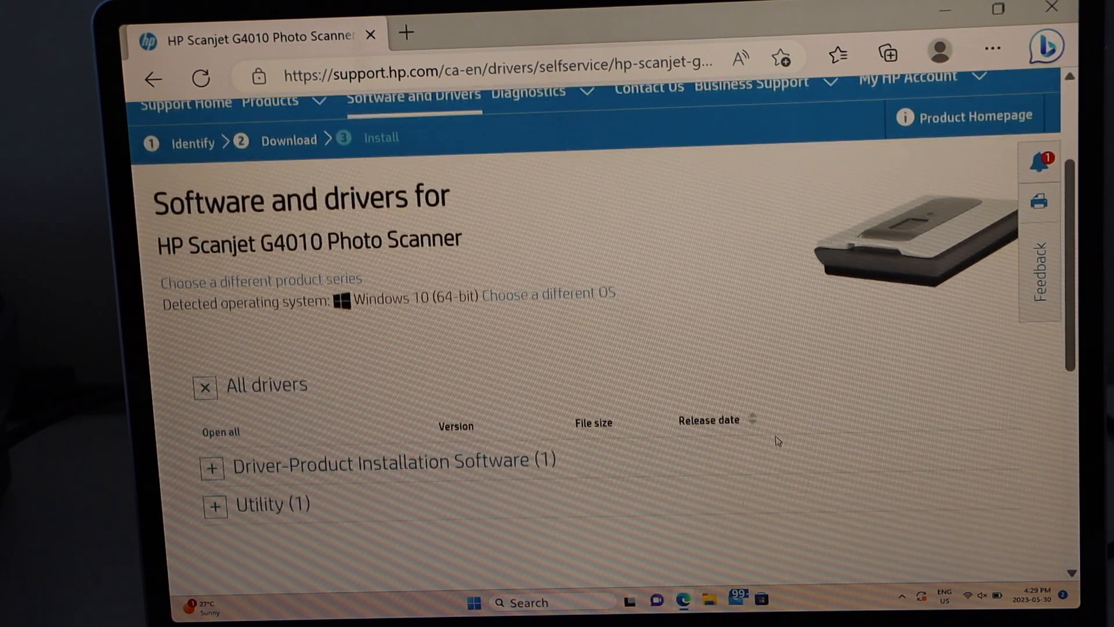
scroll(down, 3)
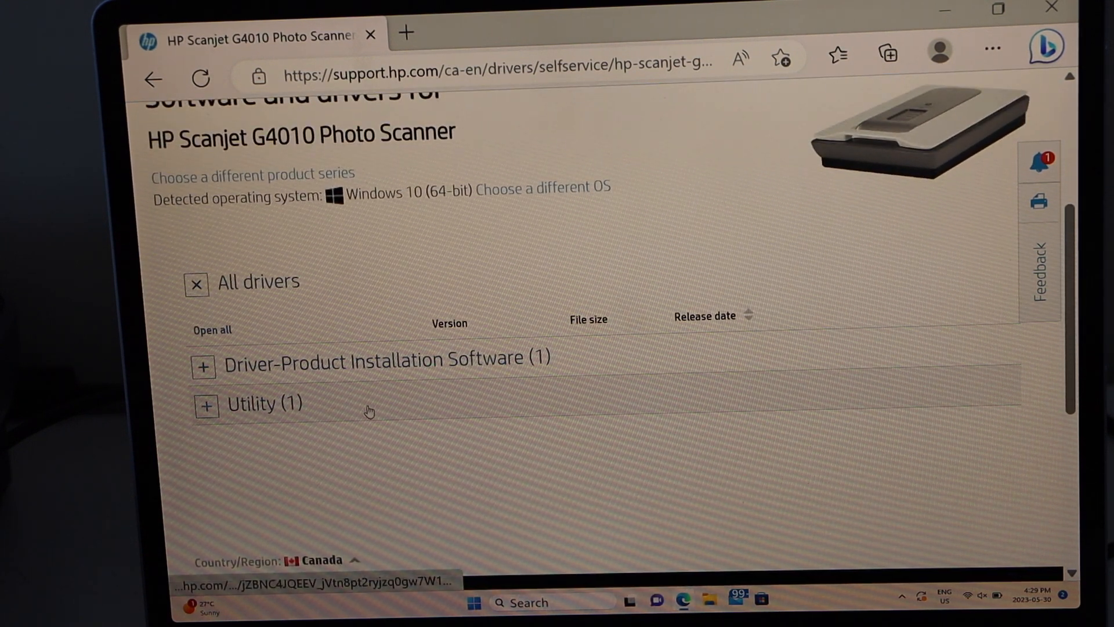
mouse_move(343, 367)
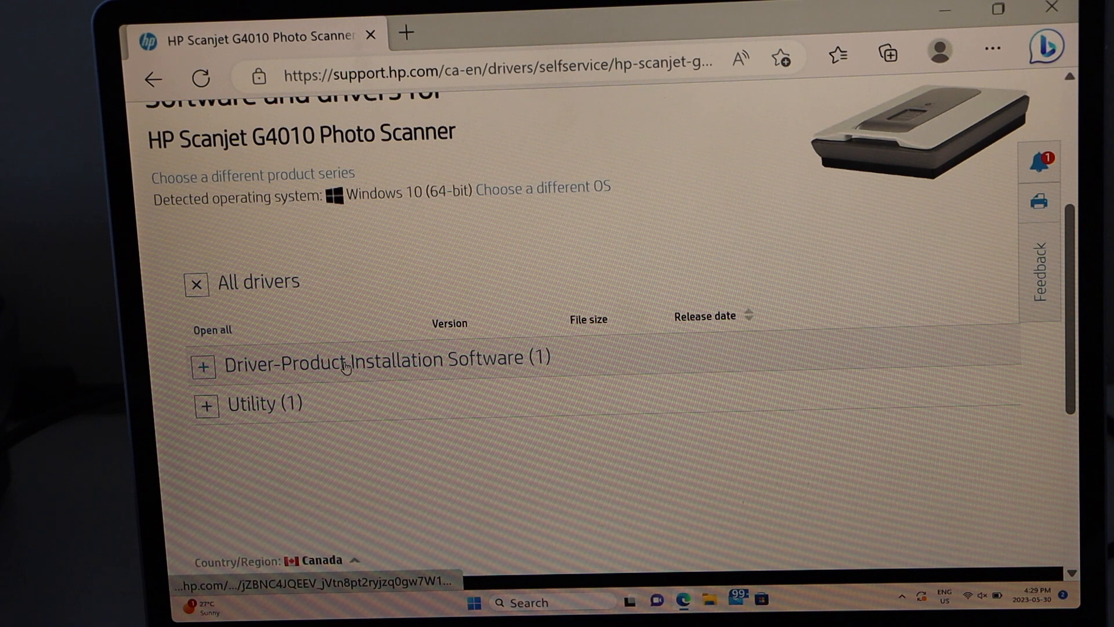
Download the Basic Feature Driver from Driver-Product Installation Software > Basic Drivers.
click(203, 366)
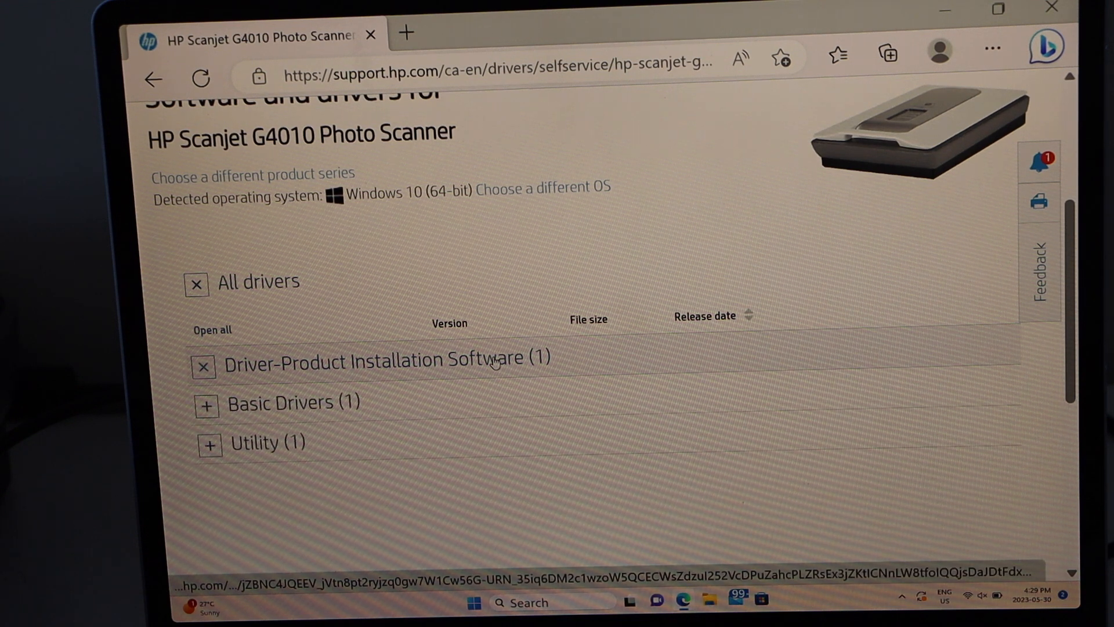
mouse_move(277, 409)
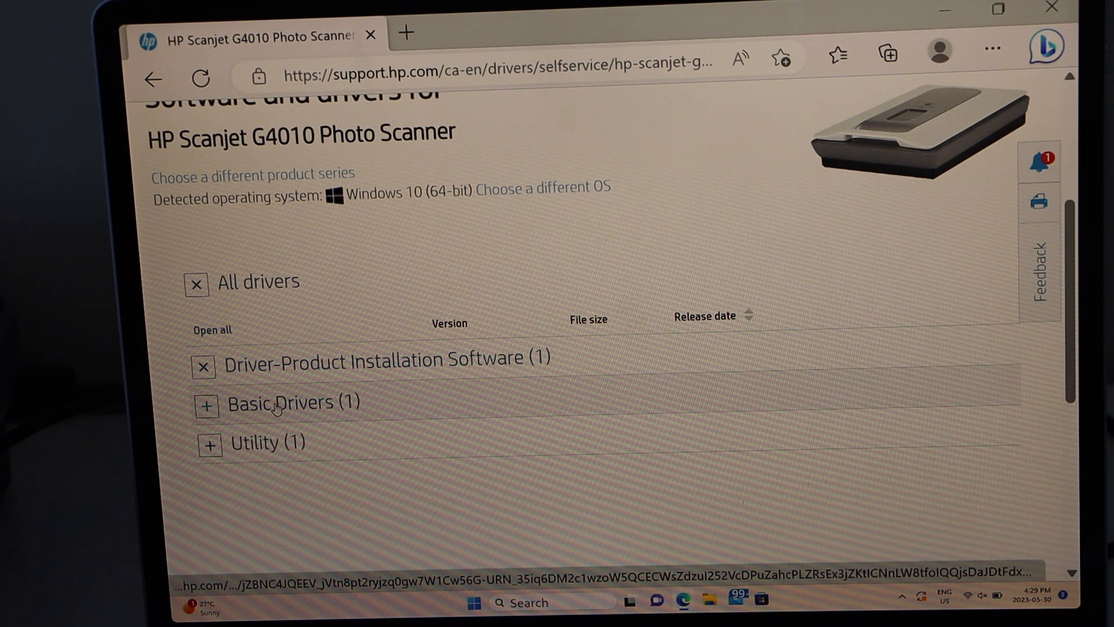
click(207, 405)
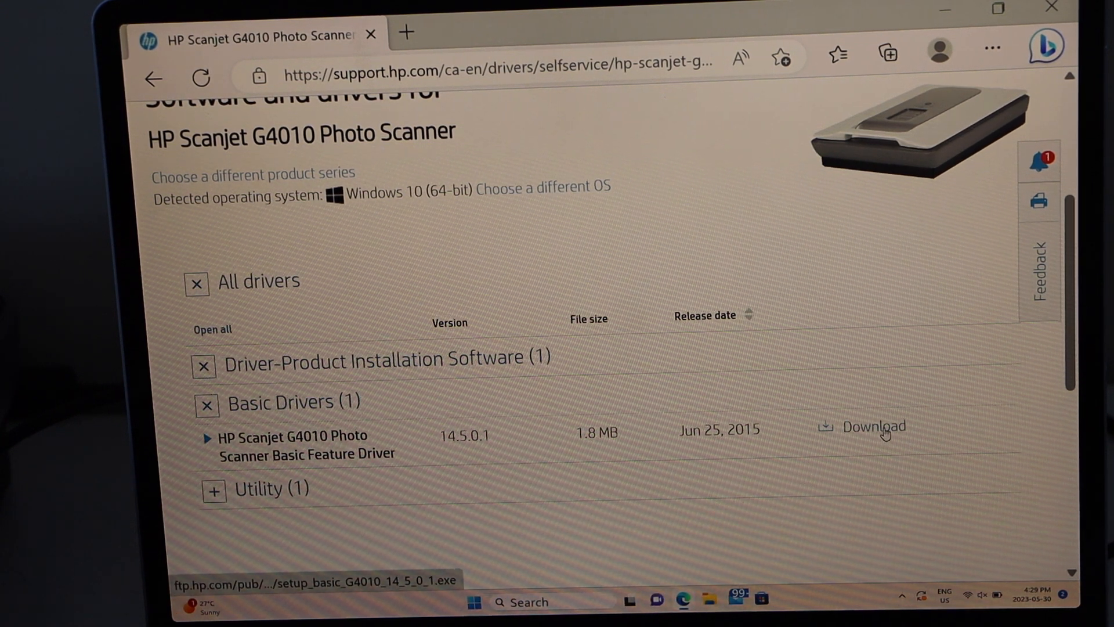
click(872, 425)
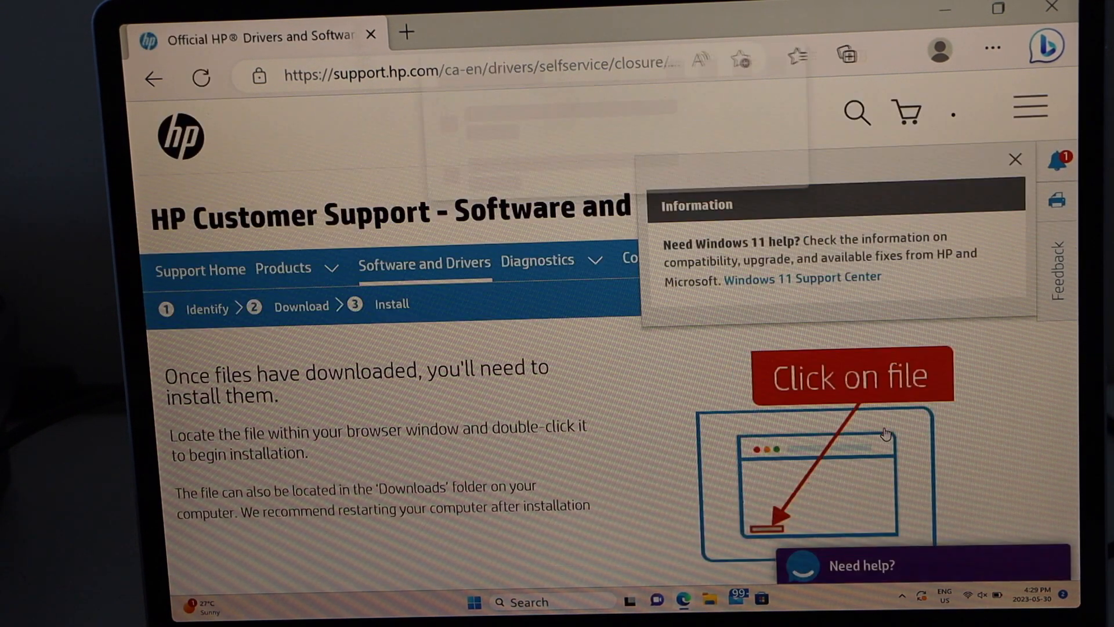
Run the HP Scanjet 4000 Series installer to completion and close Edge.
click(886, 51)
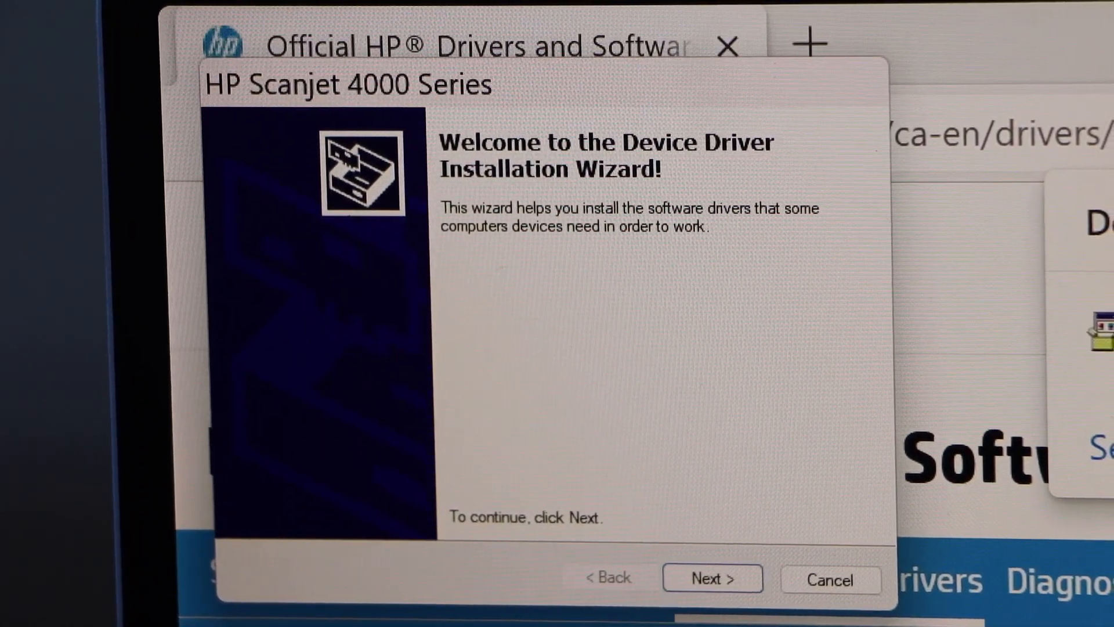
click(712, 578)
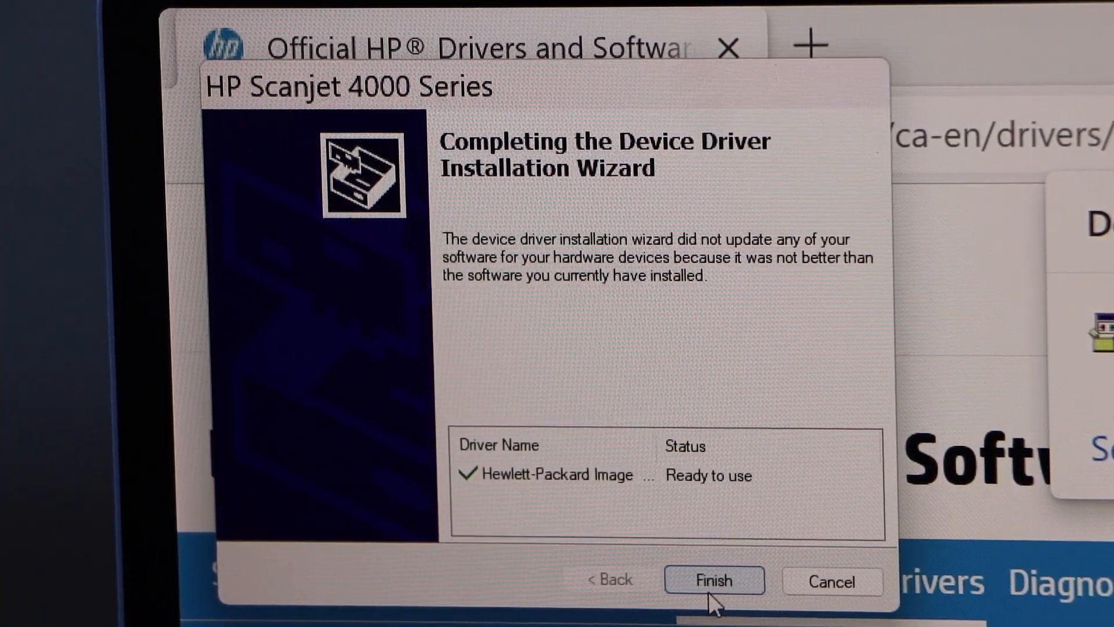
click(713, 580)
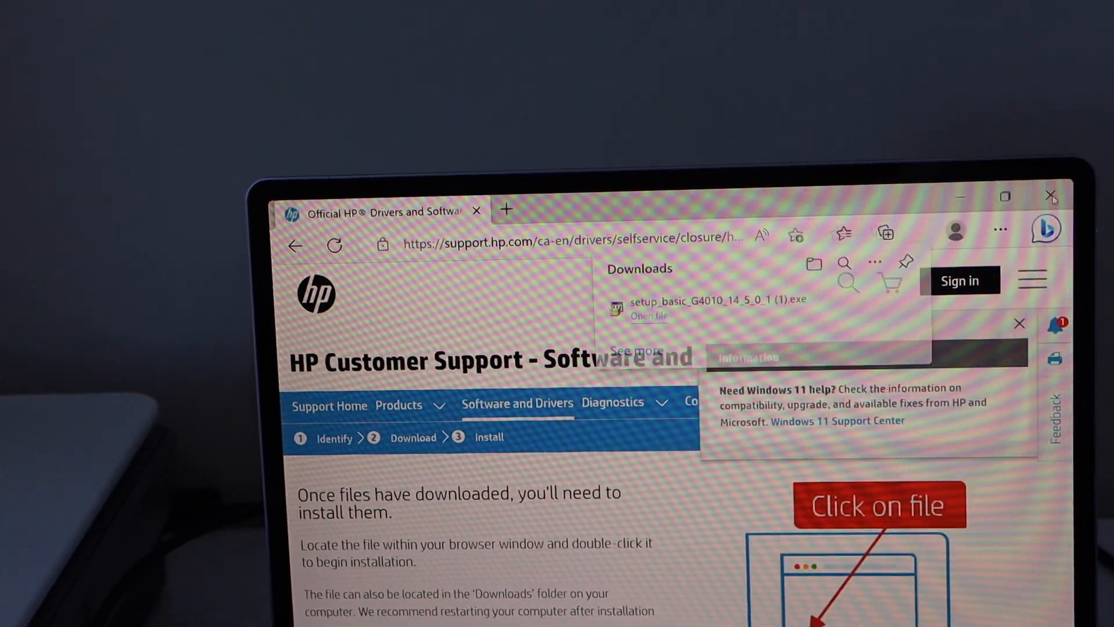
click(1053, 197)
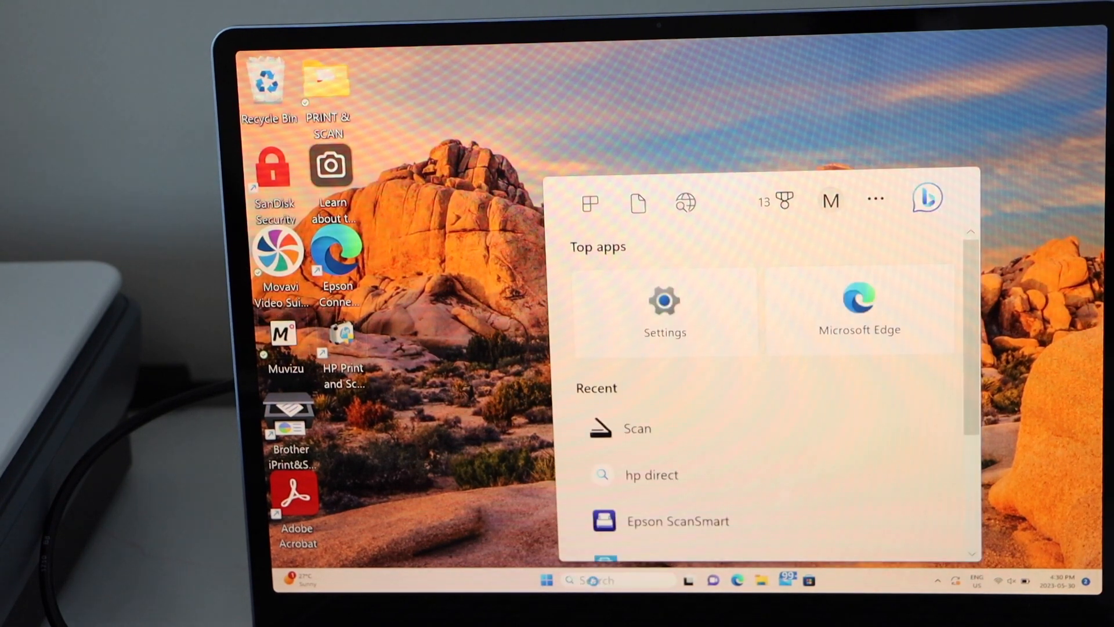
Search Start for "scan" and launch the Scan app.
text(scan)
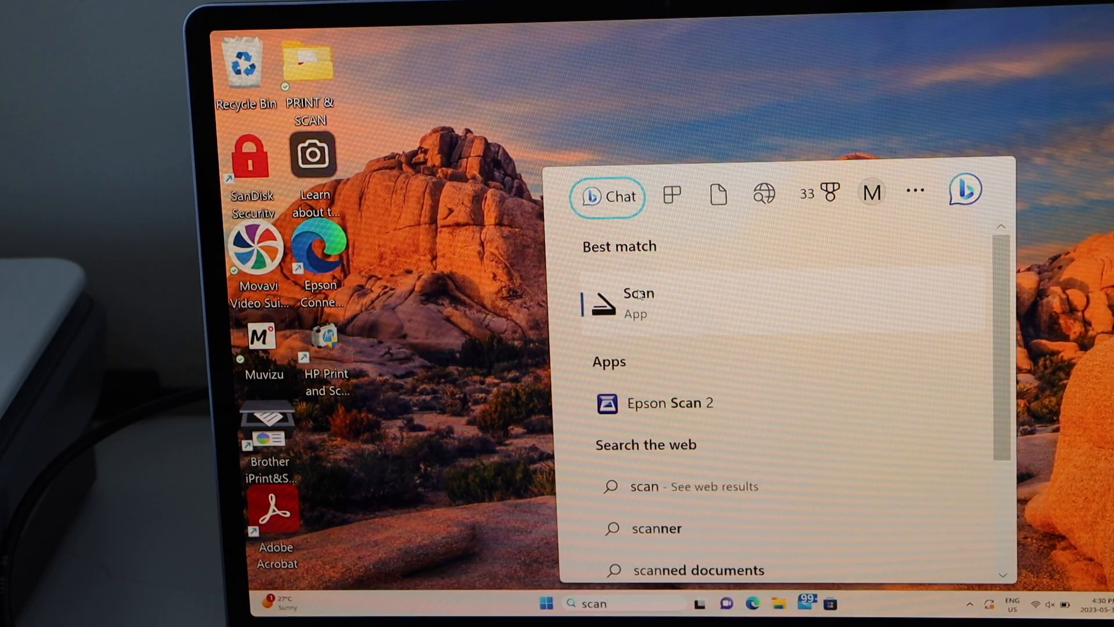
click(638, 301)
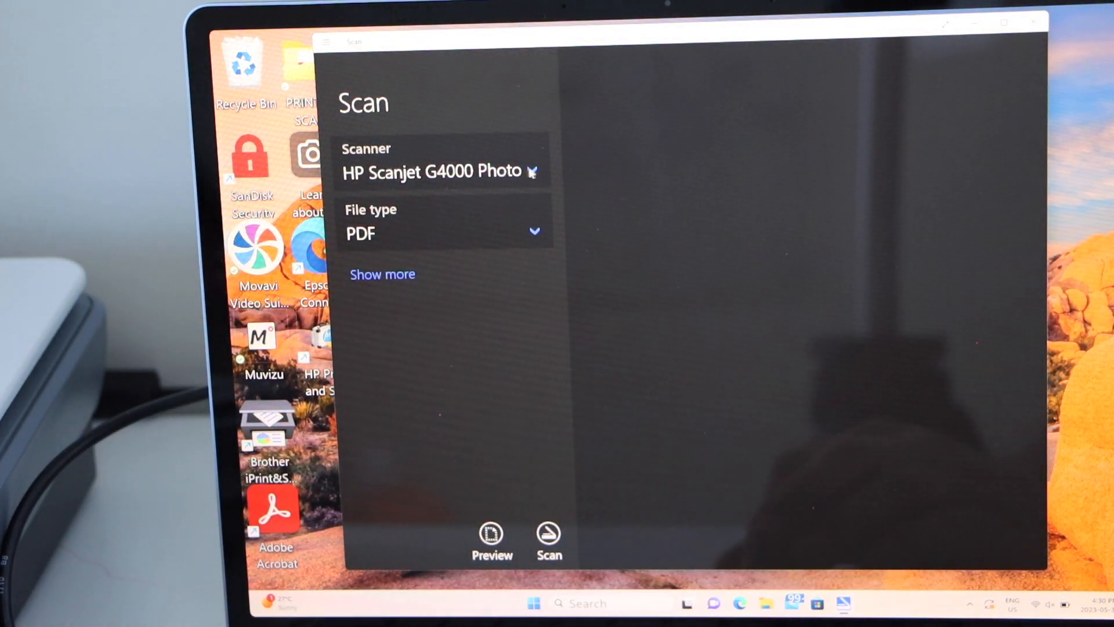
click(440, 171)
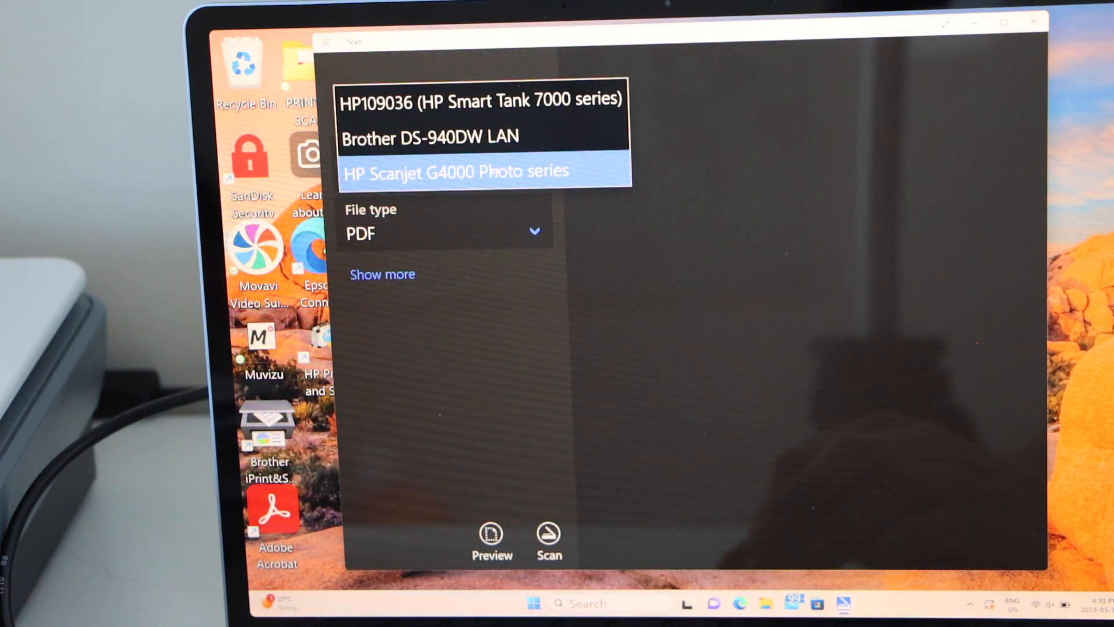
click(454, 171)
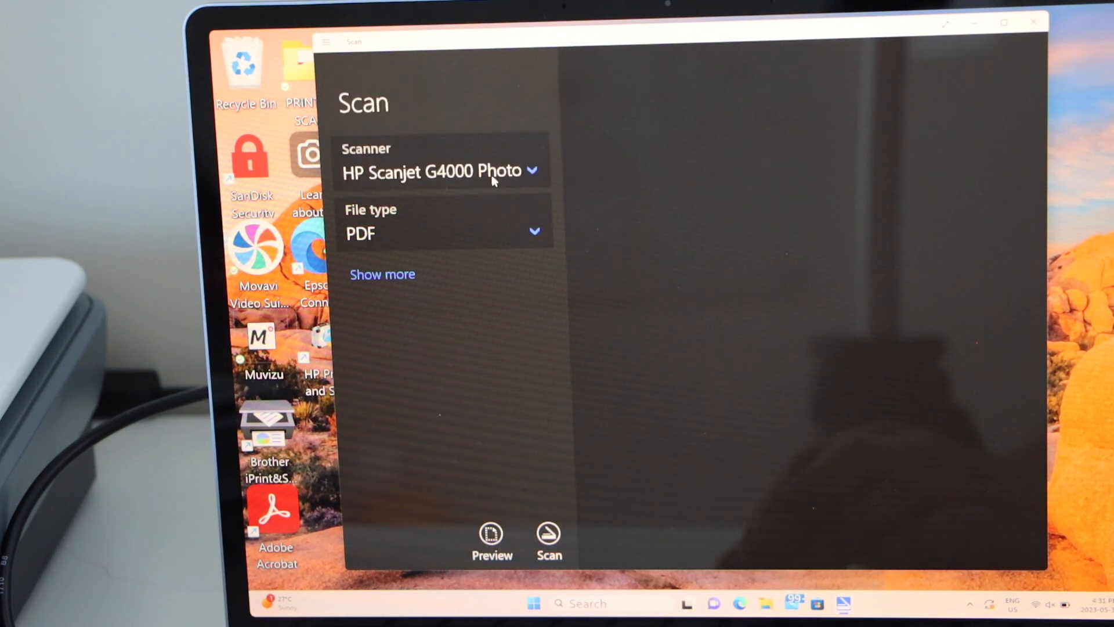
mouse_move(503, 241)
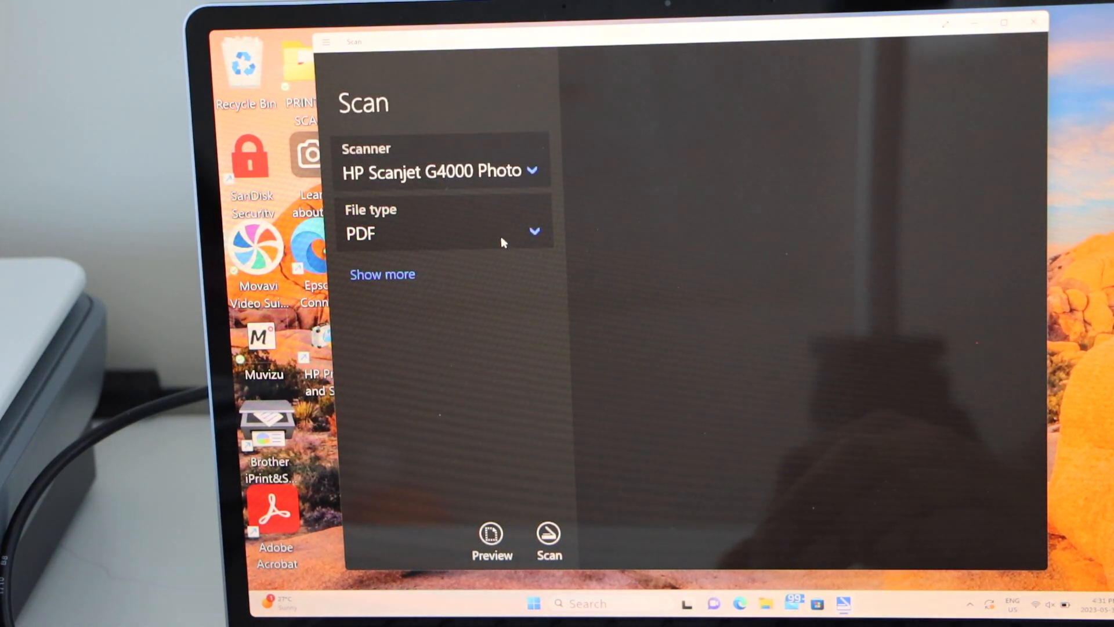
click(444, 234)
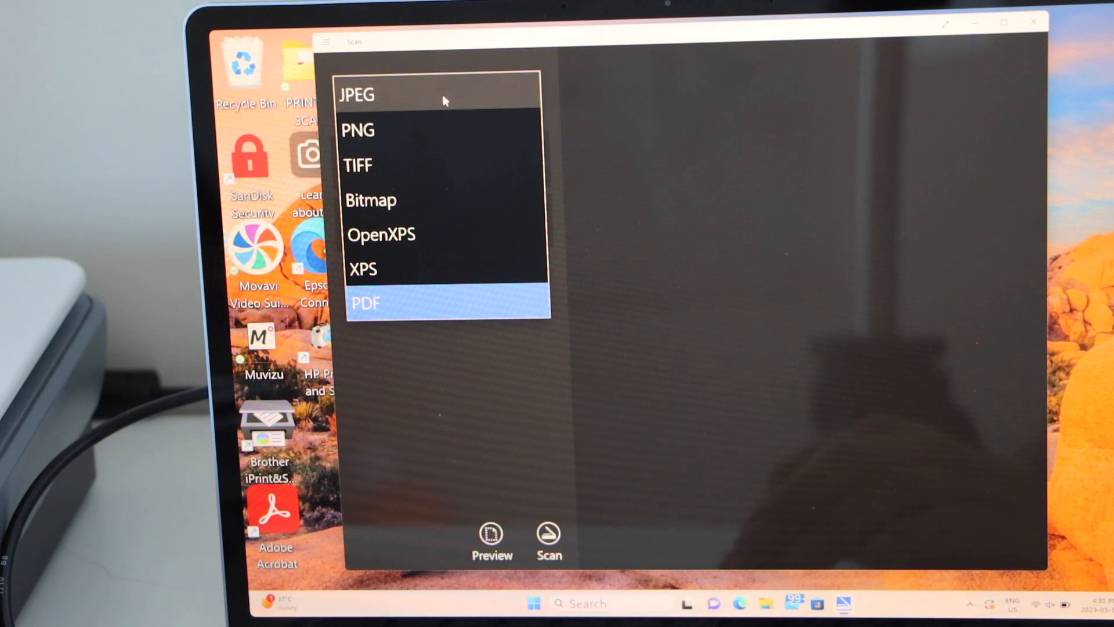
click(357, 95)
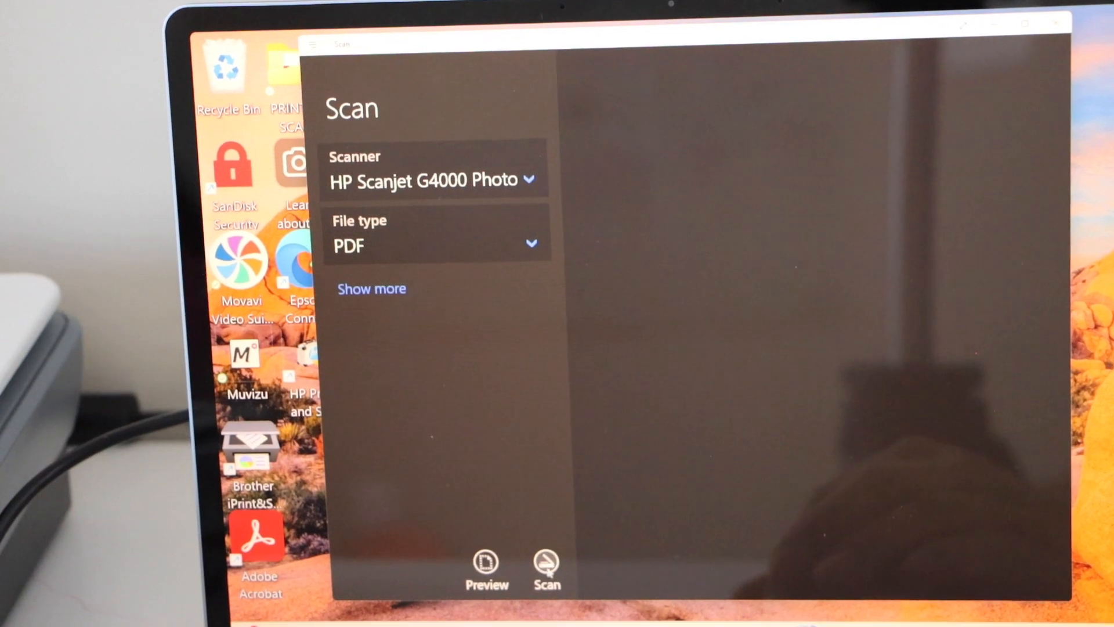
Scan the page to Scan_20230530 (2).pdf and view it in Edge.
click(547, 568)
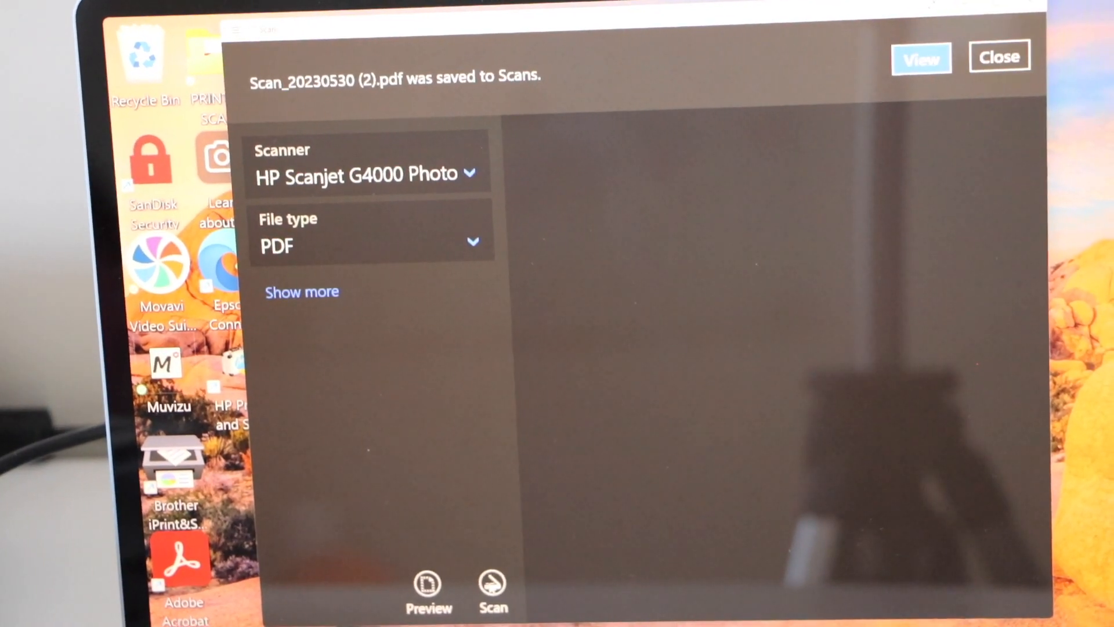
click(919, 58)
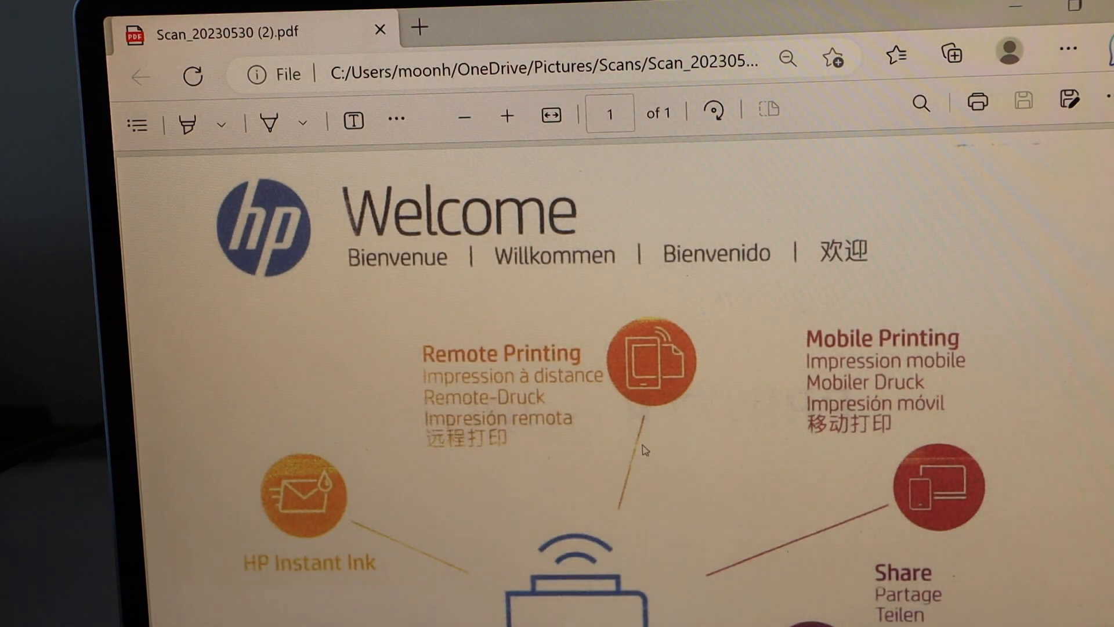
scroll(down, 3)
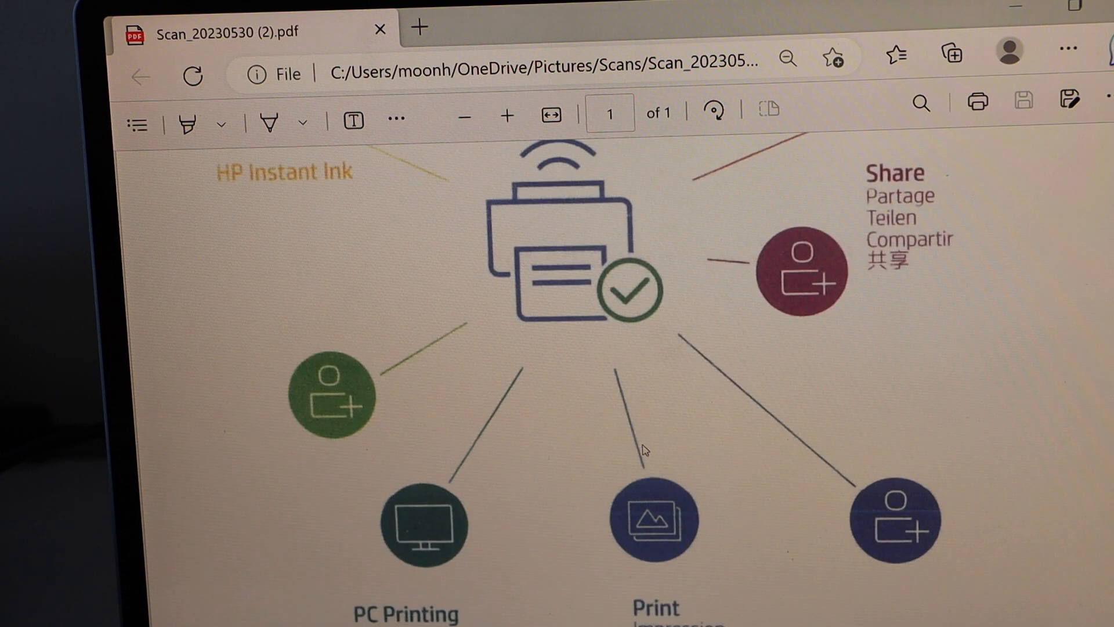
scroll(down, 3)
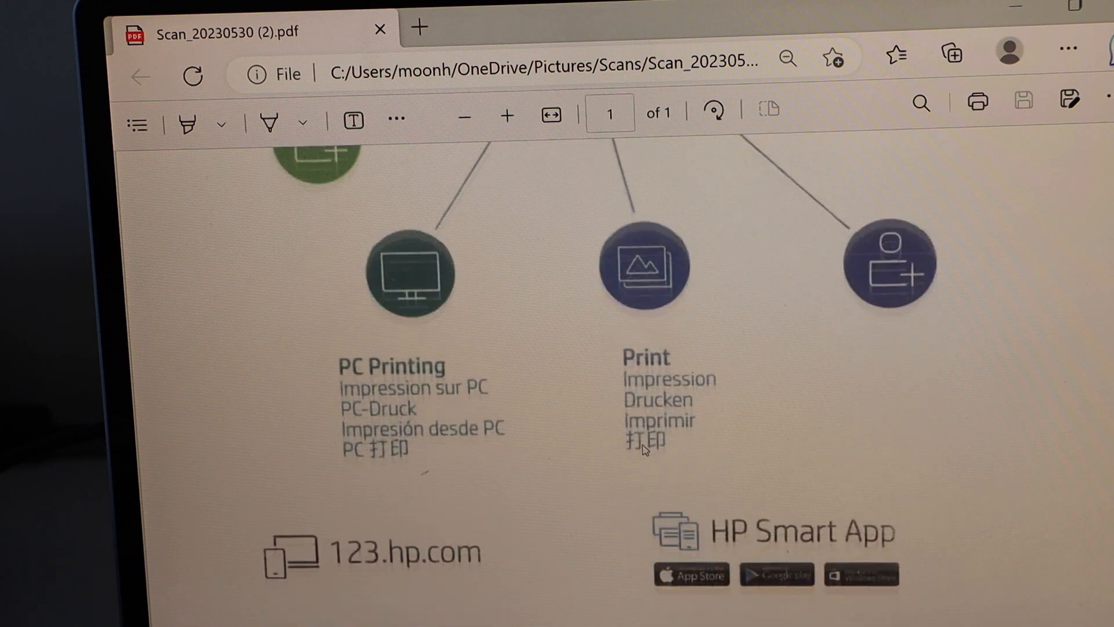